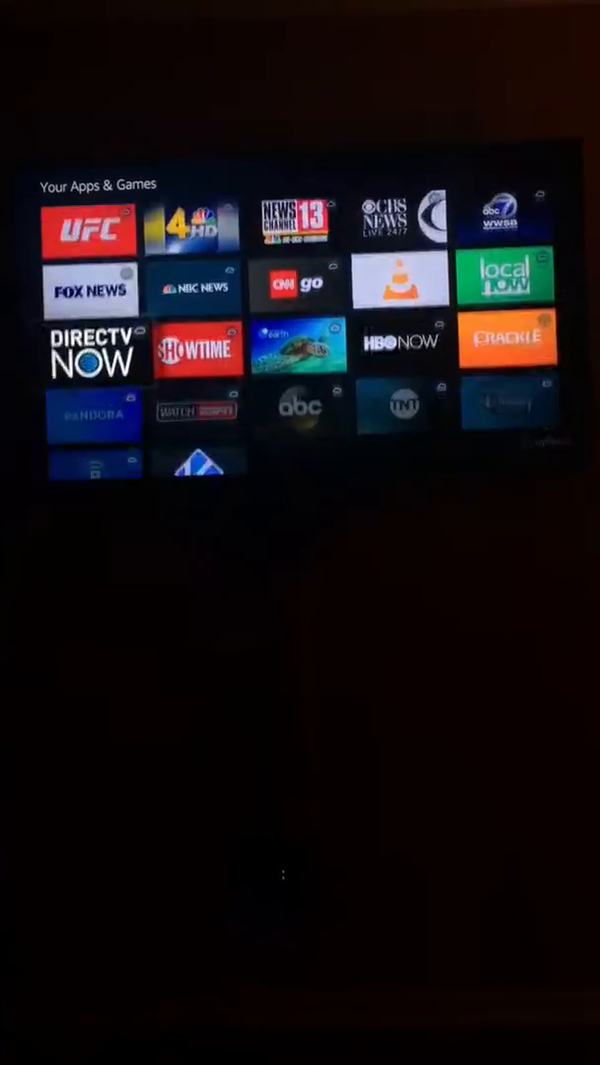
Launch Mobdro from the Fire TV apps row to reach its category menu
{"action": "scroll", "scroll_direction": "up", "scroll_amount": 3}
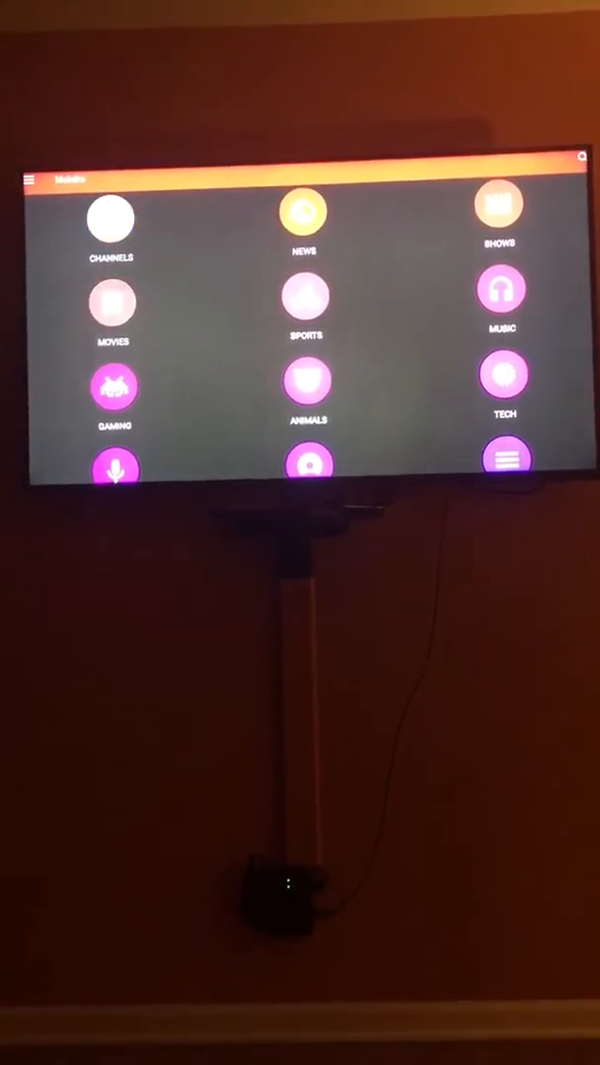
Open Mobdro's Channels category, listing TNT, CBS and AMC
{"action": "left_click", "coordinate": [113, 221]}
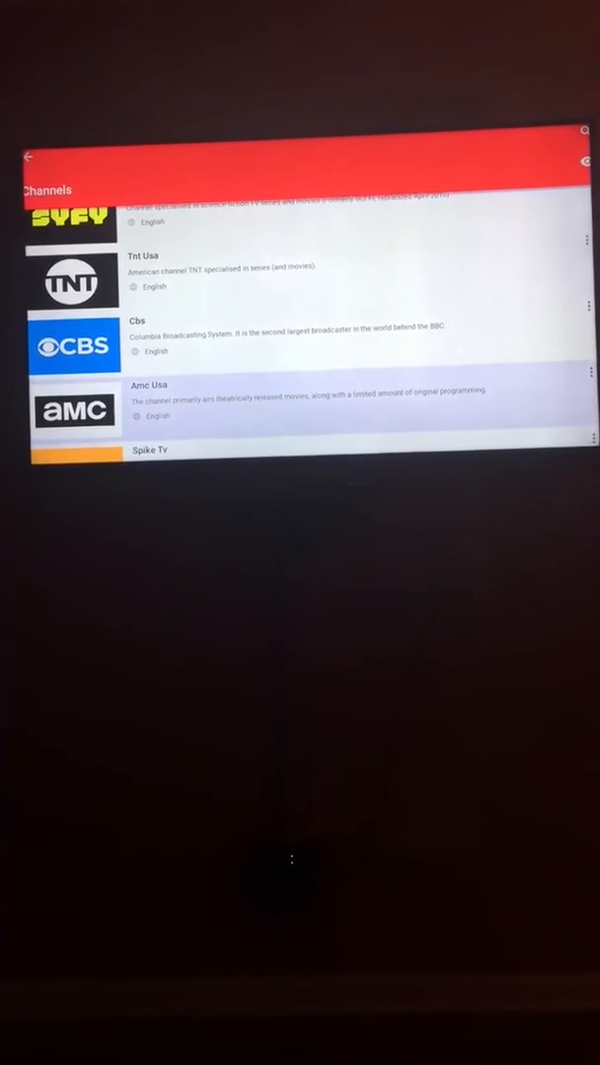
Scroll the Channels list down to A&E, USA Network, TBS and the HBO channels
{"action": "scroll", "scroll_direction": "down", "scroll_amount": 3}
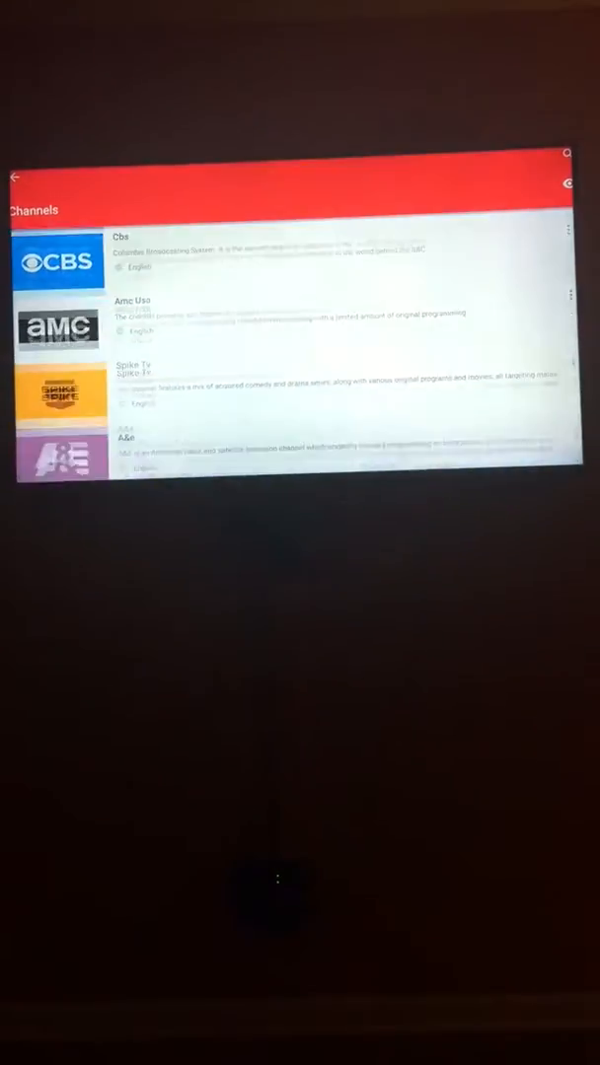
{"action": "scroll", "scroll_direction": "down", "scroll_amount": 3}
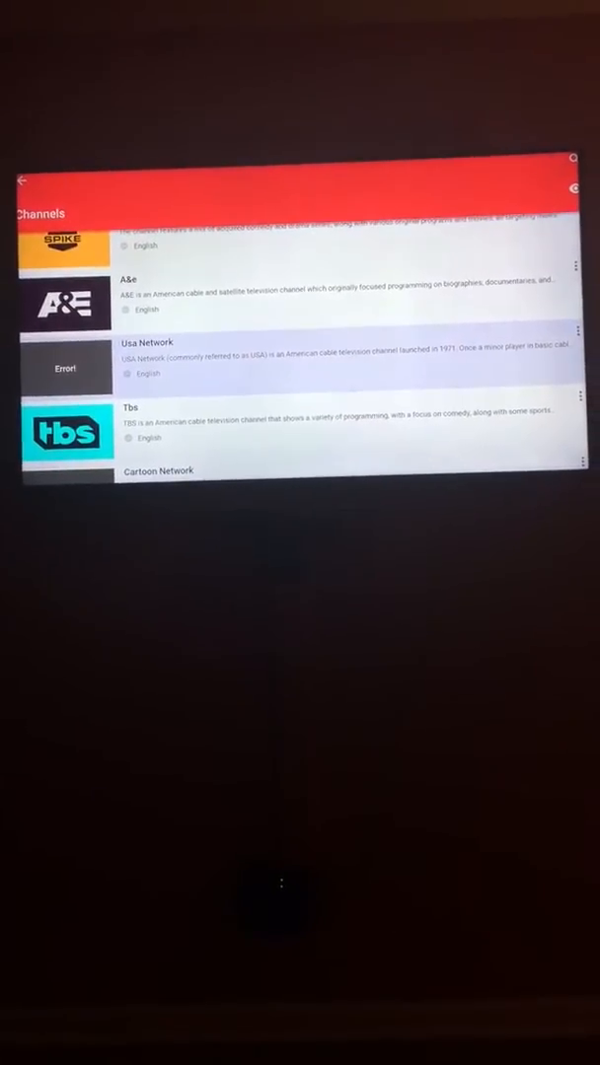
{"action": "scroll", "scroll_direction": "up", "scroll_amount": 3}
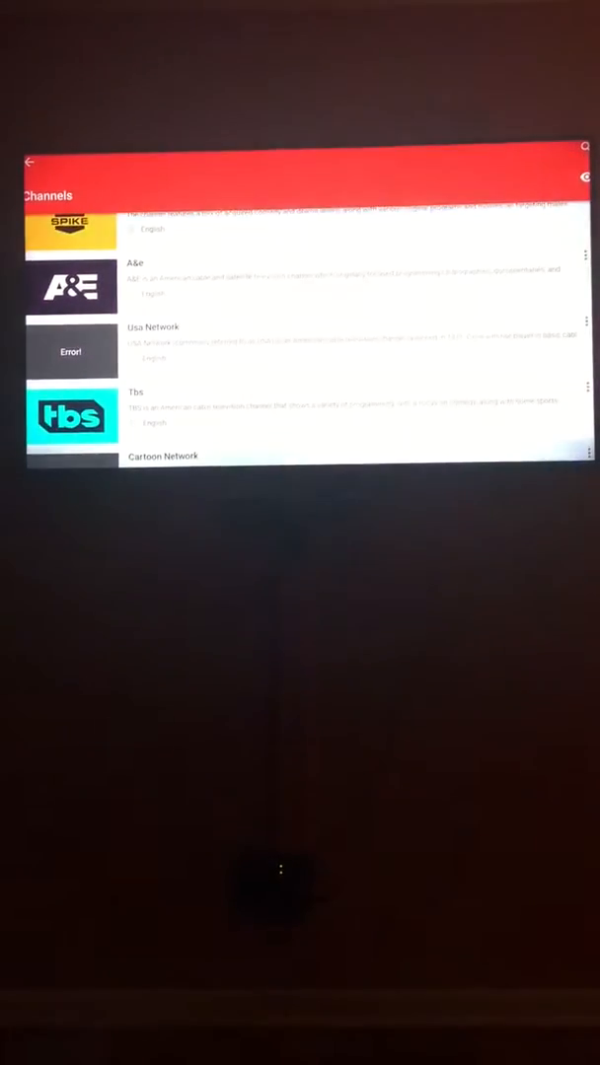
{"action": "scroll", "scroll_direction": "down", "scroll_amount": 3}
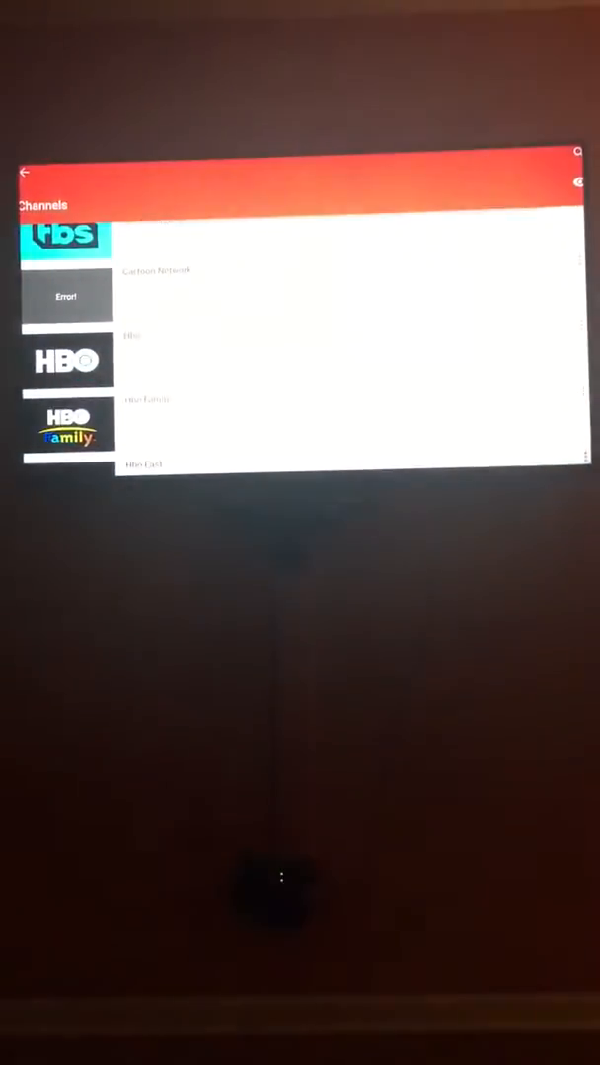
Scroll further down past National Geographic and Nickelodeon to the Starz channels and 7mate
{"action": "scroll", "scroll_direction": "down", "scroll_amount": 3}
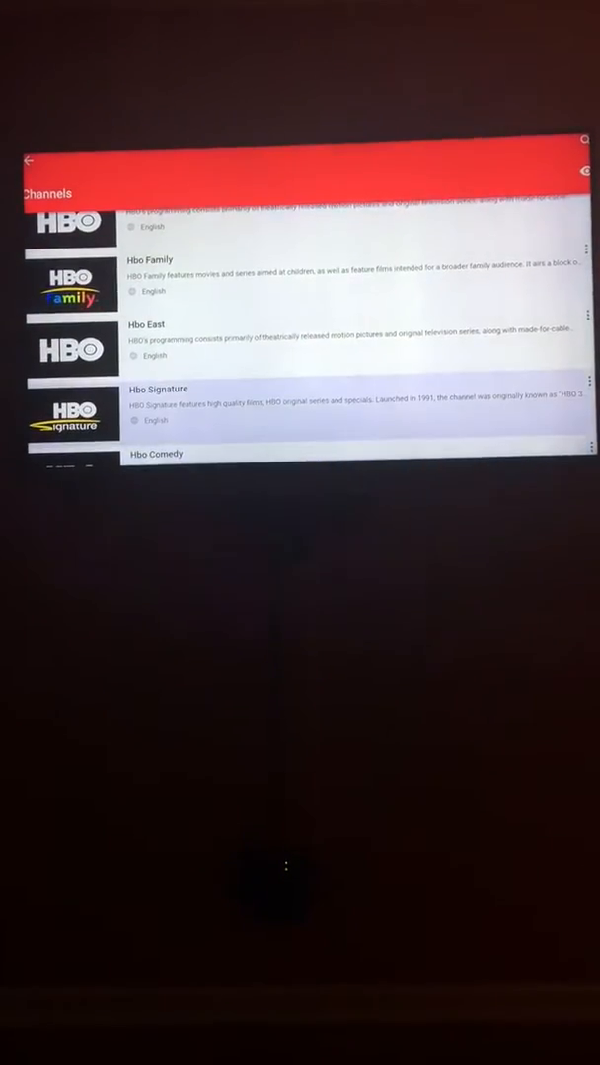
{"action": "scroll", "scroll_direction": "down", "scroll_amount": 3}
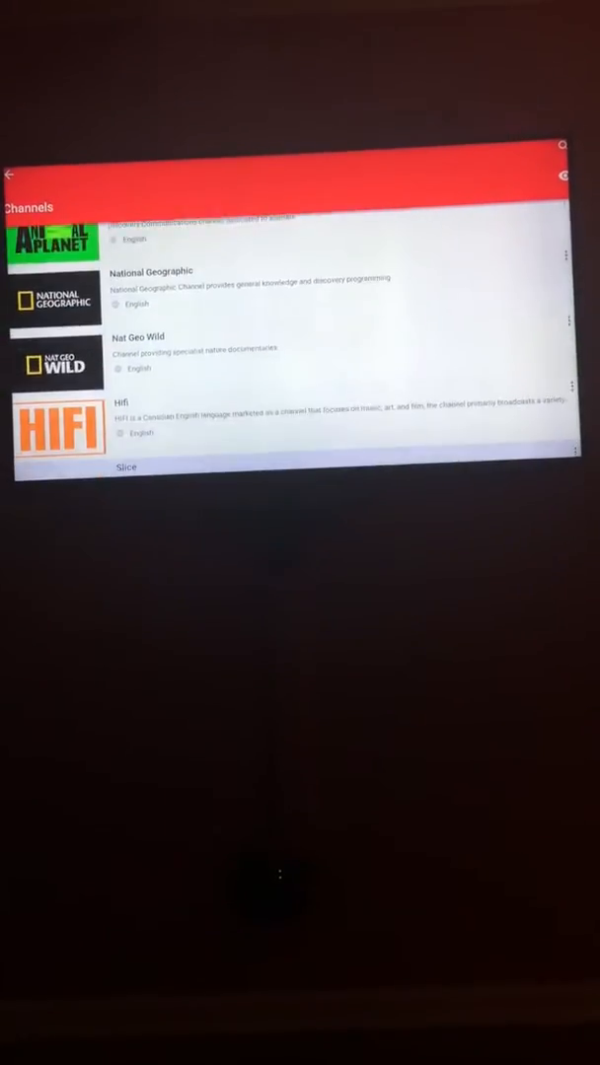
{"action": "scroll", "scroll_direction": "down", "scroll_amount": 3}
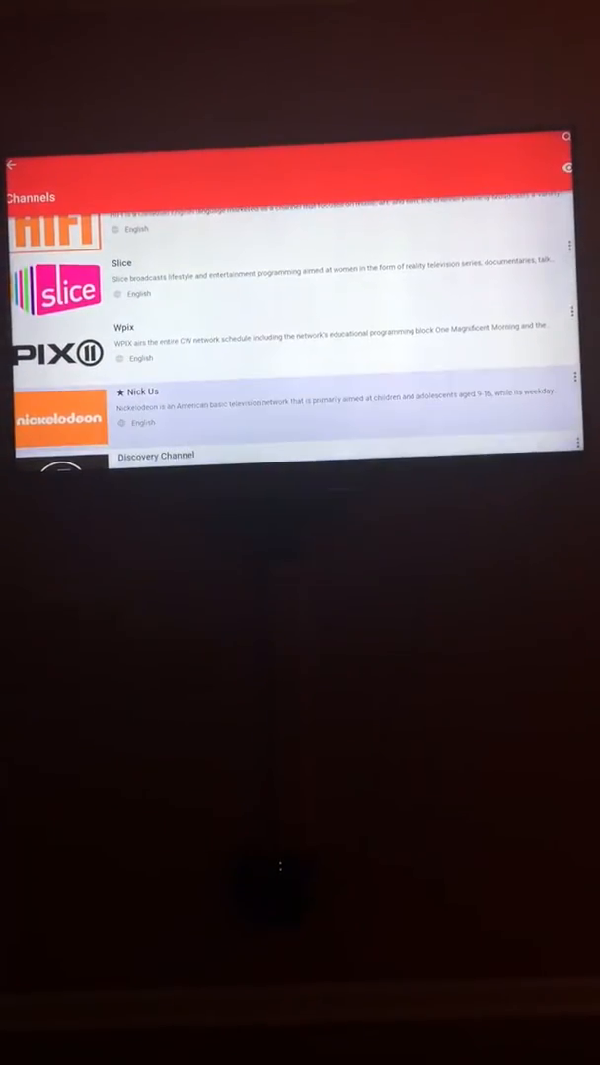
{"action": "scroll", "scroll_direction": "down", "scroll_amount": 3}
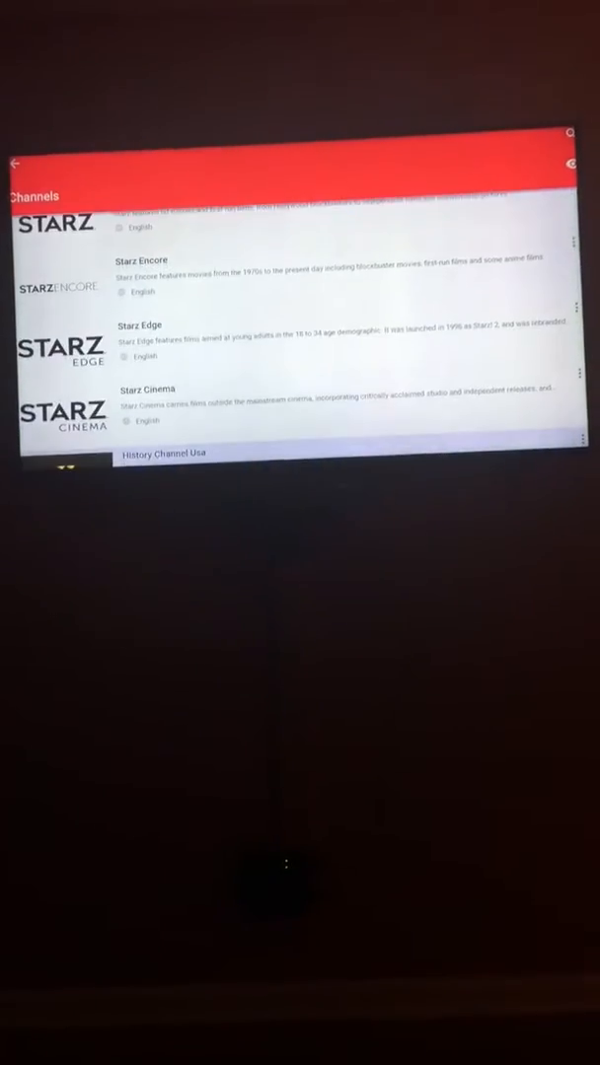
{"action": "scroll", "scroll_direction": "down", "scroll_amount": 3}
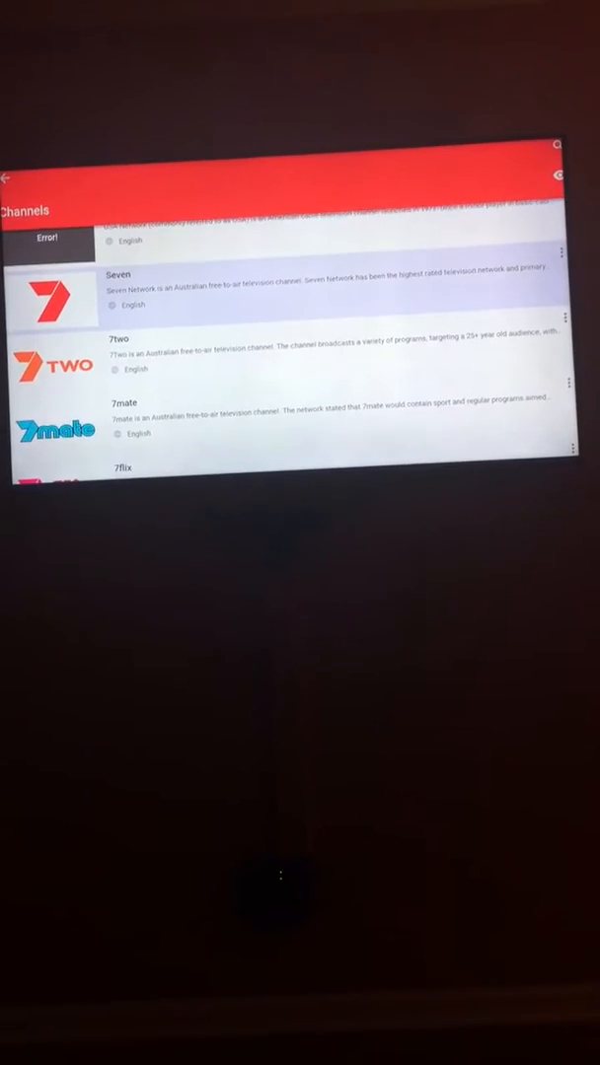
Scroll on through UK channels: Channel 5, Gold, Comedy Central UK, Dmax UK, History Channel UK, Animal Planet UK
{"action": "scroll", "scroll_direction": "down", "scroll_amount": 3}
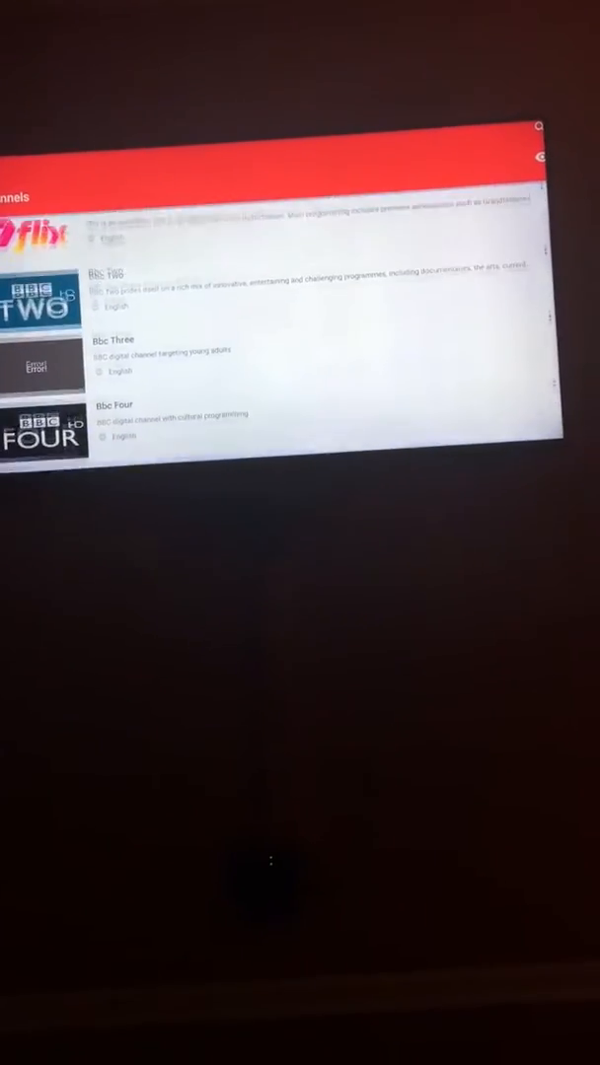
{"action": "scroll", "scroll_direction": "down", "scroll_amount": 3}
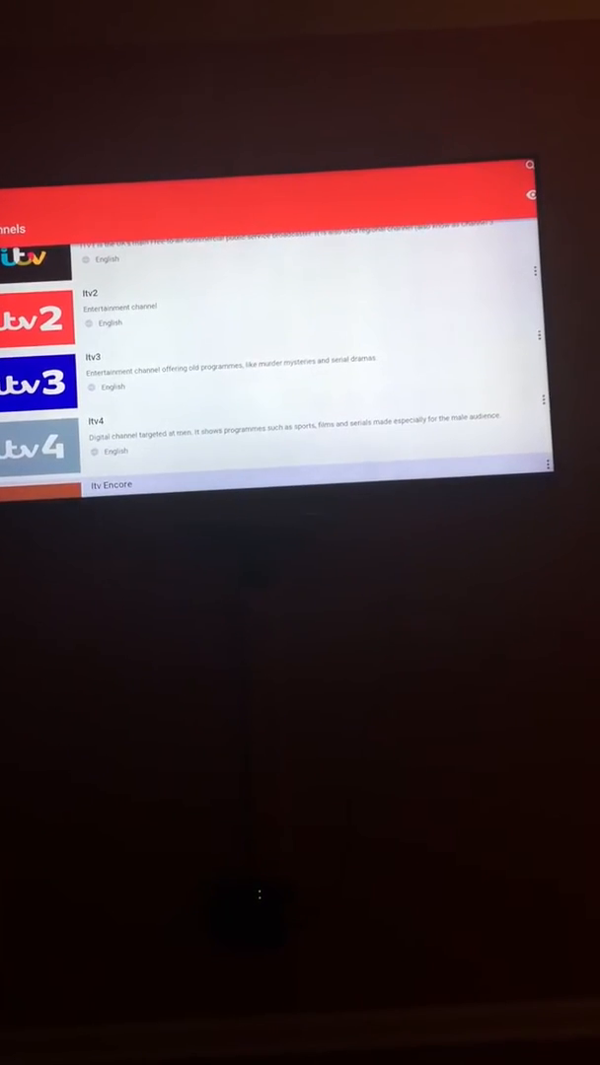
{"action": "scroll", "scroll_direction": "down", "scroll_amount": 3}
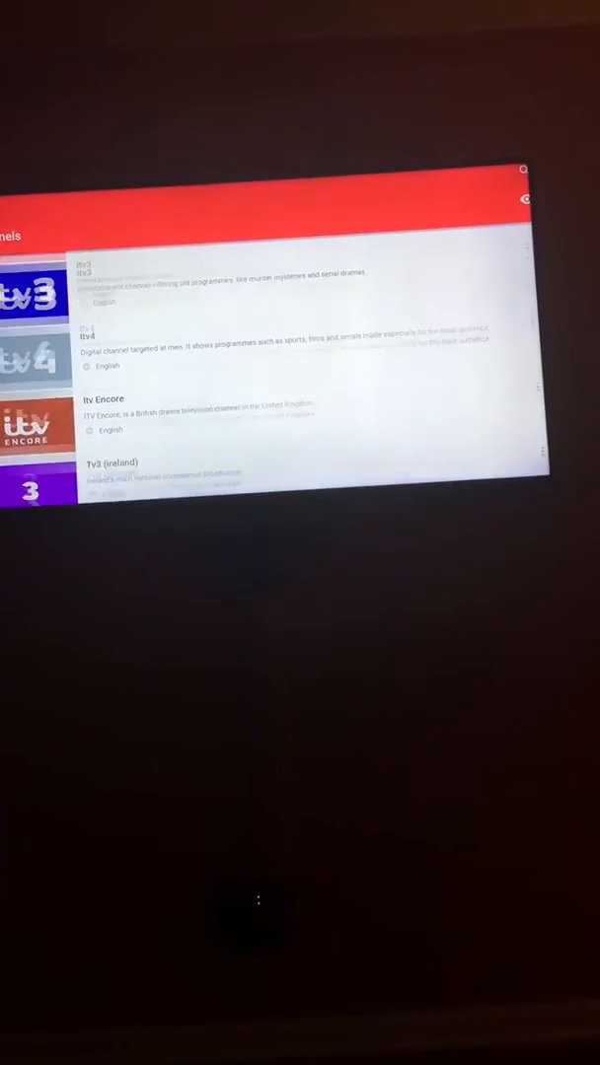
{"action": "scroll", "scroll_direction": "down", "scroll_amount": 3}
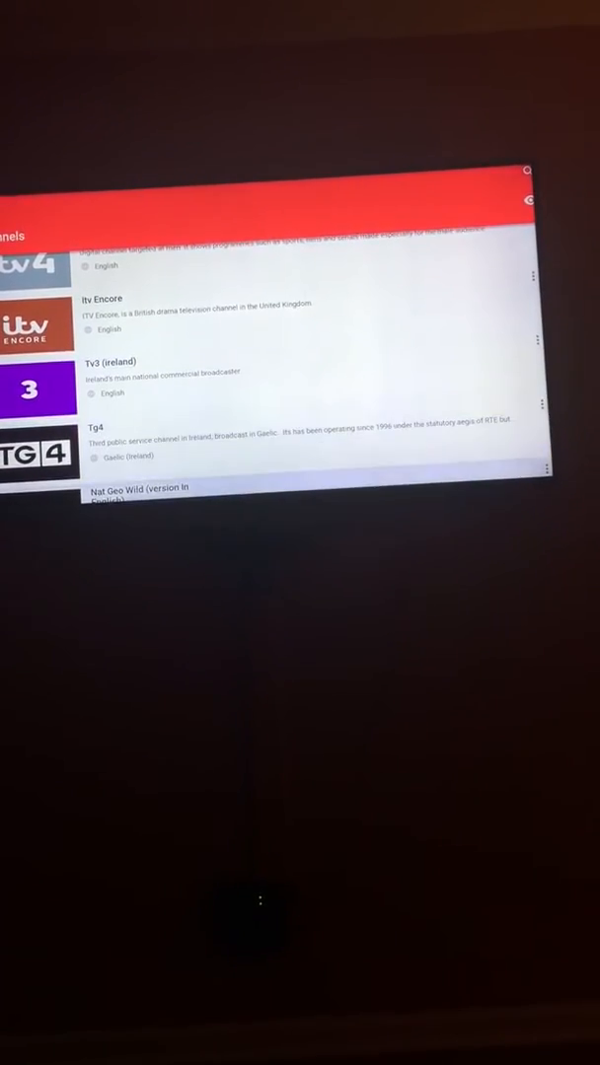
{"action": "scroll", "scroll_direction": "down", "scroll_amount": 3}
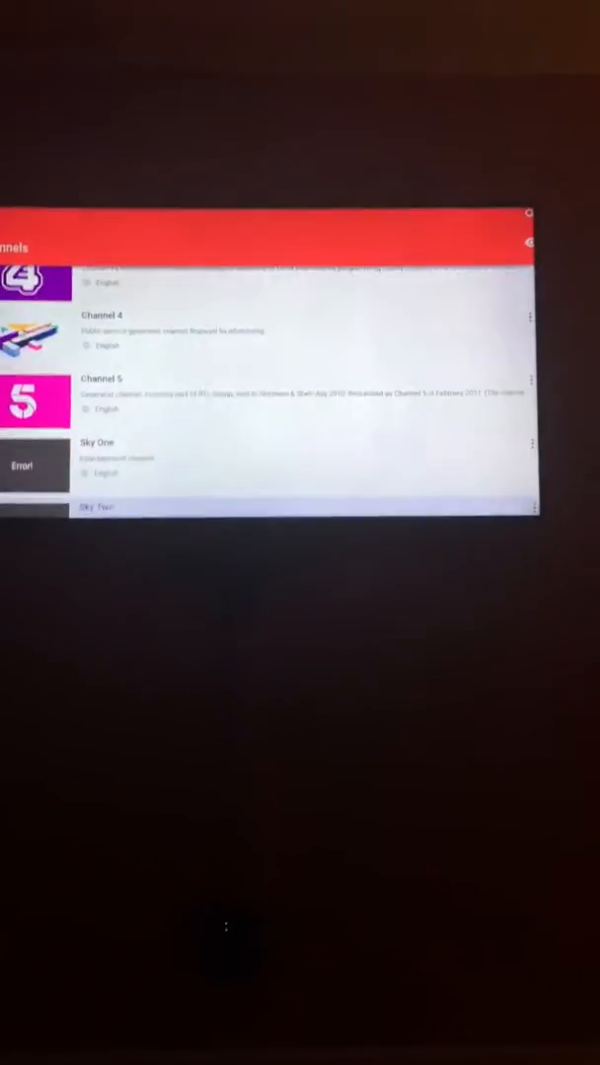
{"action": "scroll", "scroll_direction": "down", "scroll_amount": 3}
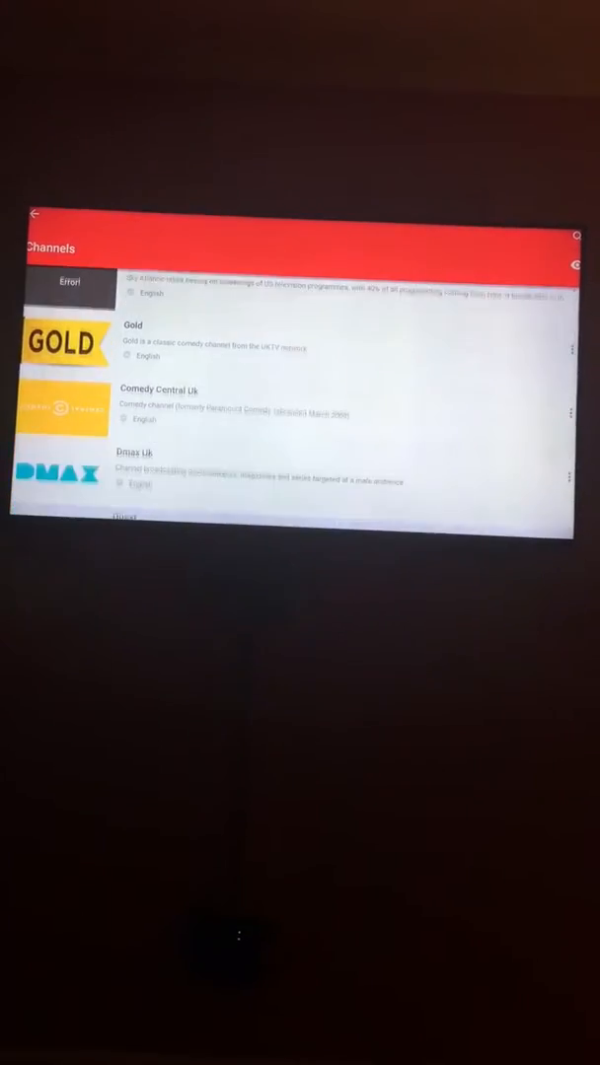
{"action": "scroll", "scroll_direction": "down", "scroll_amount": 3}
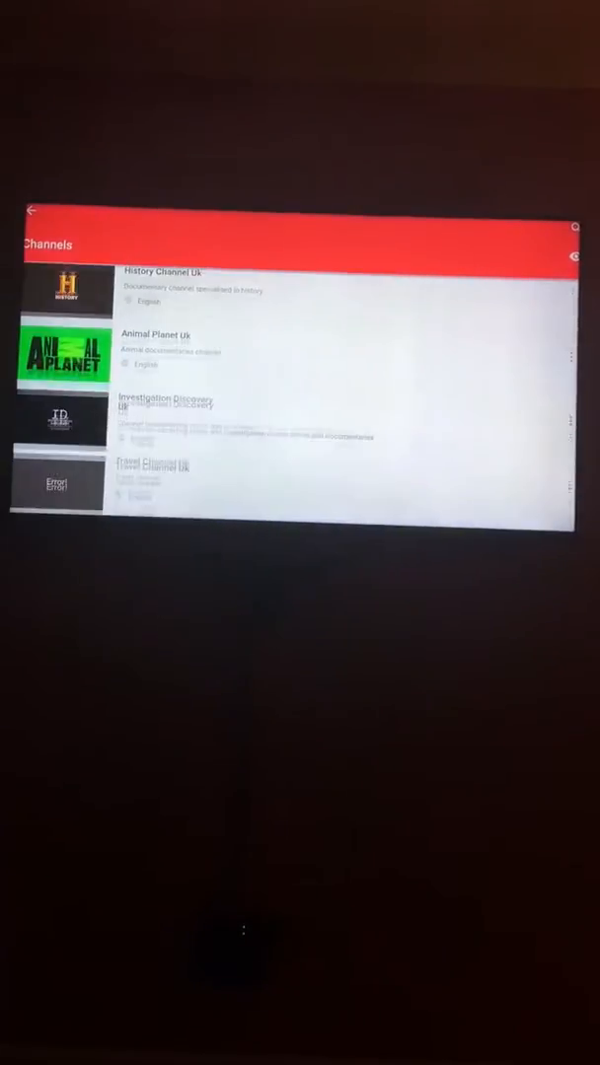
{"action": "scroll", "scroll_direction": "down", "scroll_amount": 3}
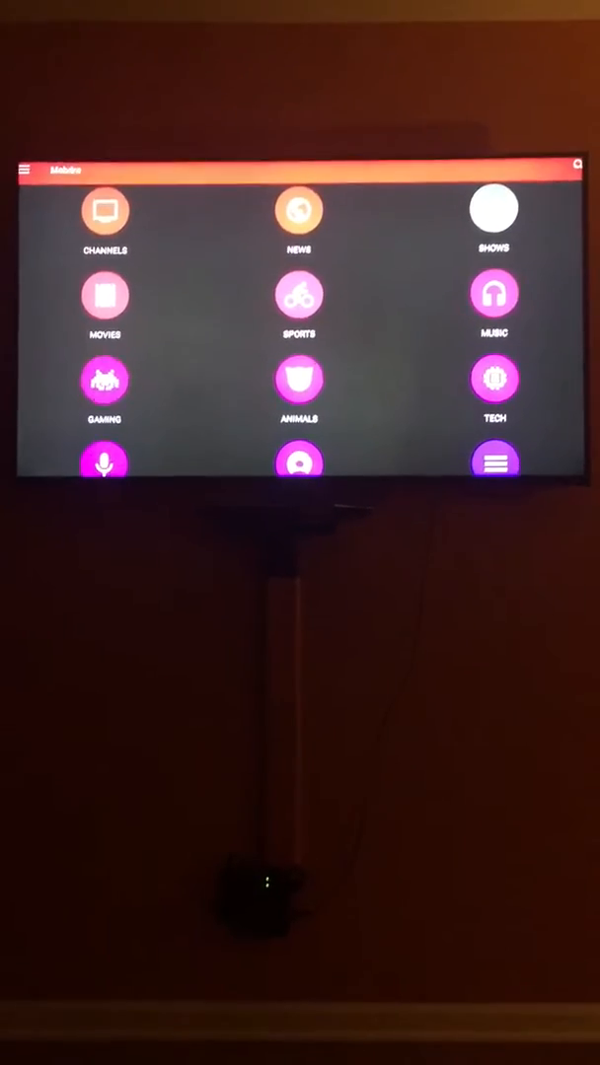
Return to Mobdro's main menu and move the selection over to the Sports category
{"action": "left_click", "coordinate": [491, 211]}
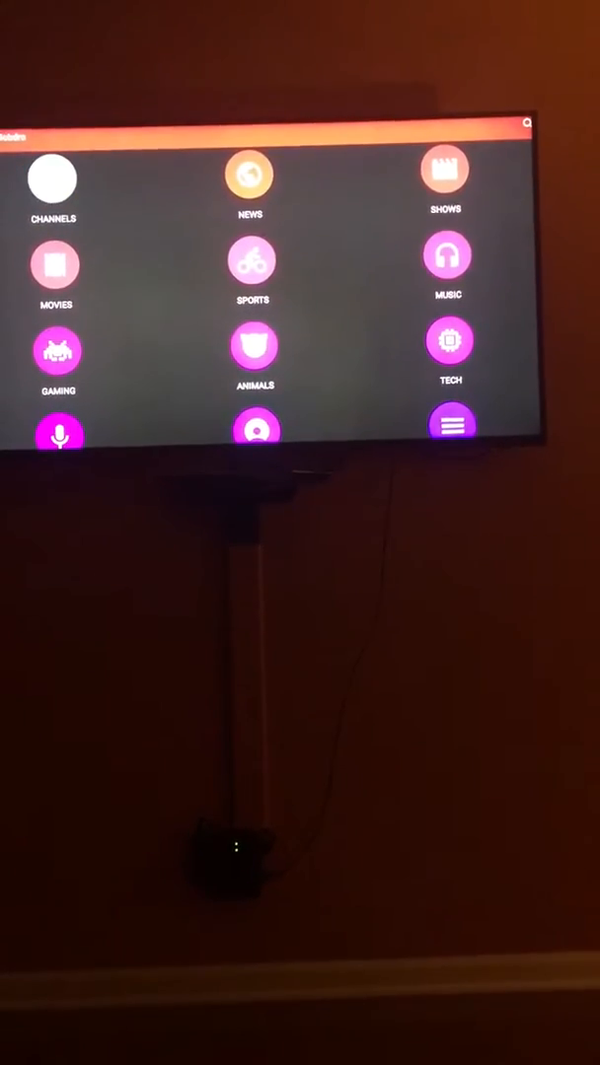
{"action": "left_click", "coordinate": [253, 264]}
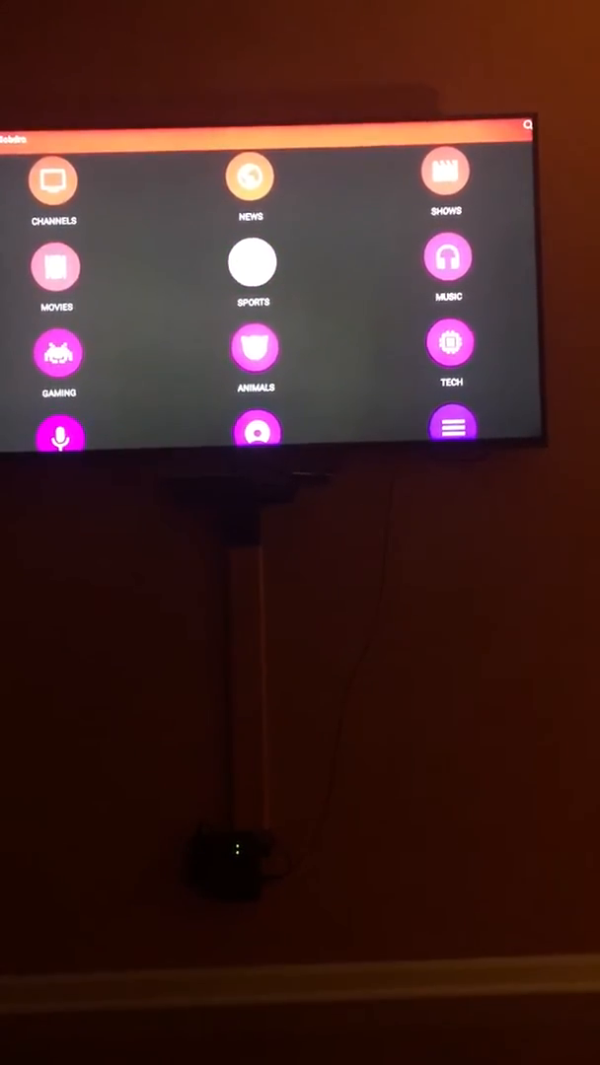
Open the Sports list and scroll through ESPN, BT Sport Europe to the Sky Sports entries
{"action": "left_click", "coordinate": [252, 265]}
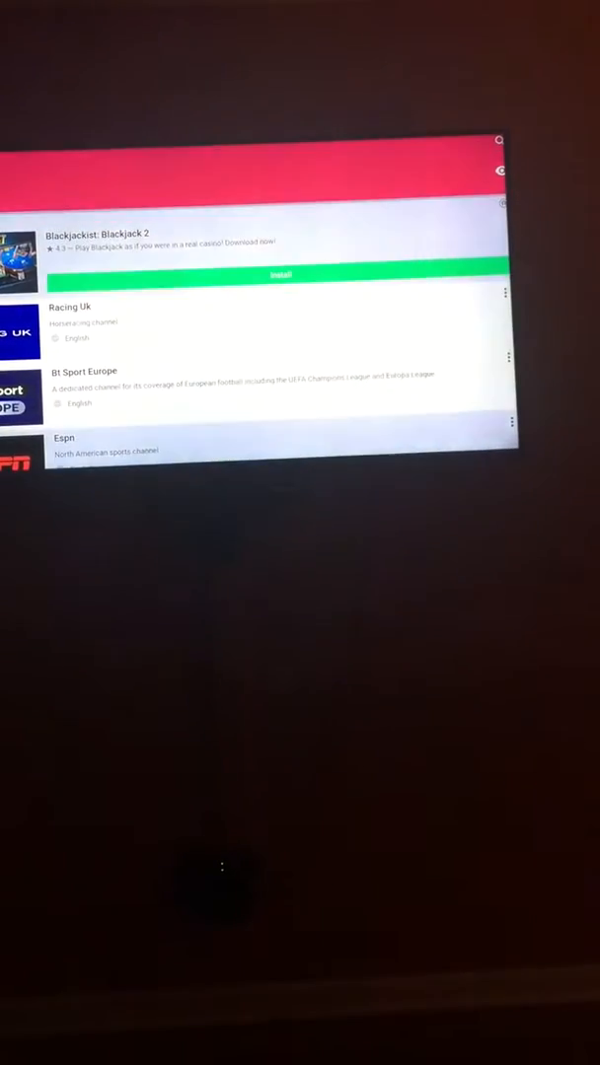
{"action": "scroll", "scroll_direction": "down", "scroll_amount": 3}
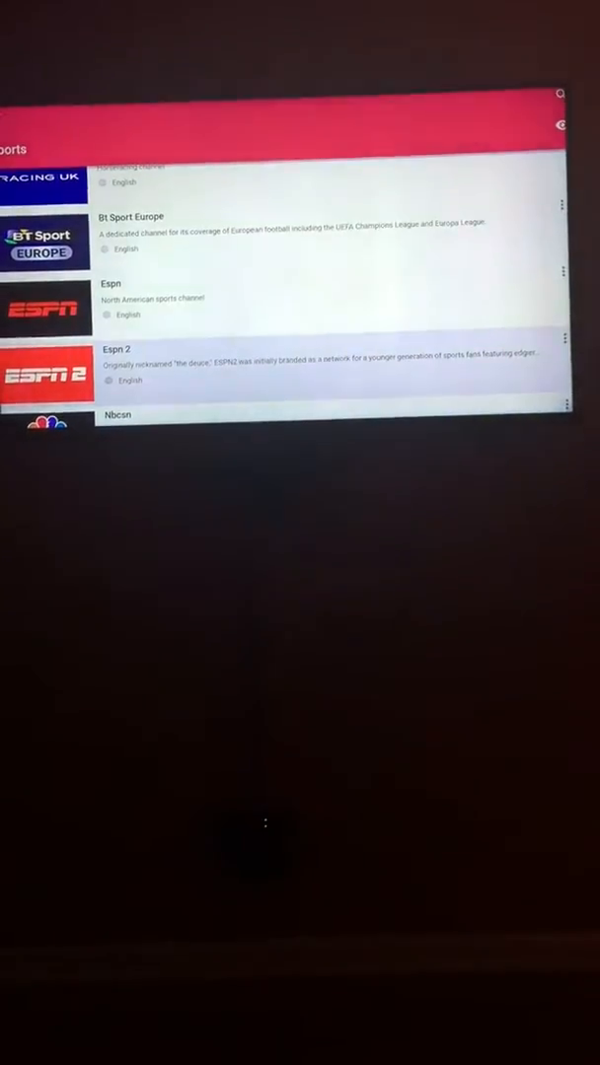
{"action": "scroll", "scroll_direction": "down", "scroll_amount": 3}
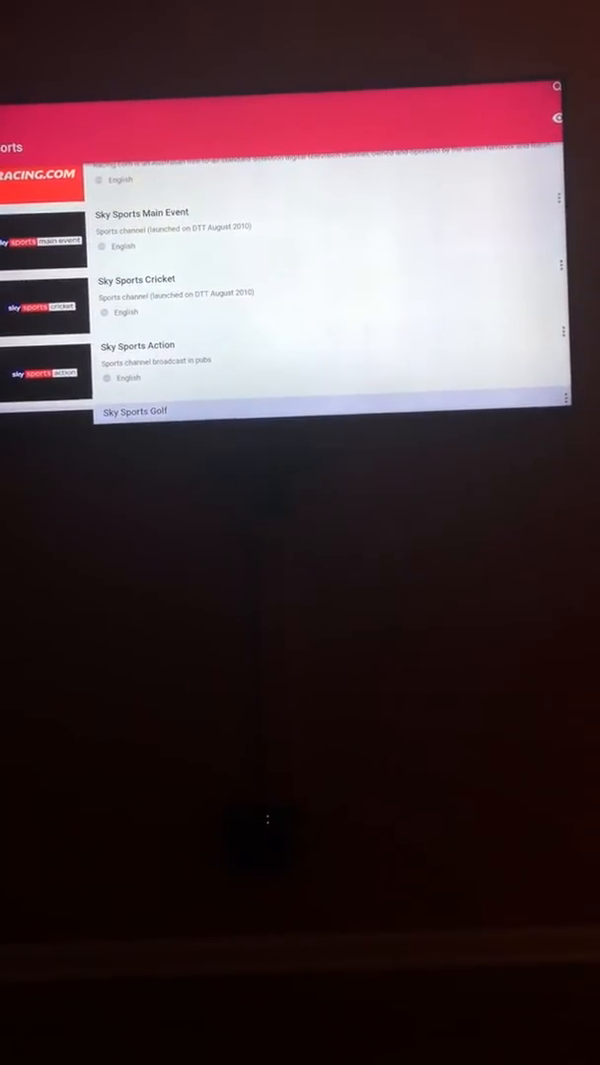
{"action": "scroll", "scroll_direction": "down", "scroll_amount": 3}
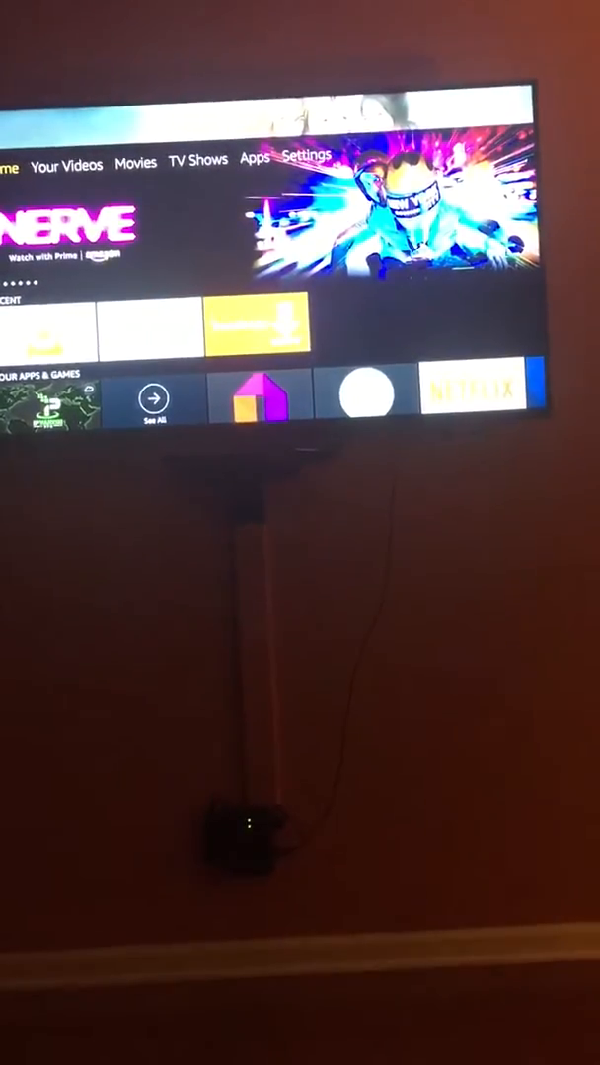
Leave Mobdro for the Fire TV home screen's apps and games row
{"action": "scroll", "scroll_direction": "down", "scroll_amount": 3}
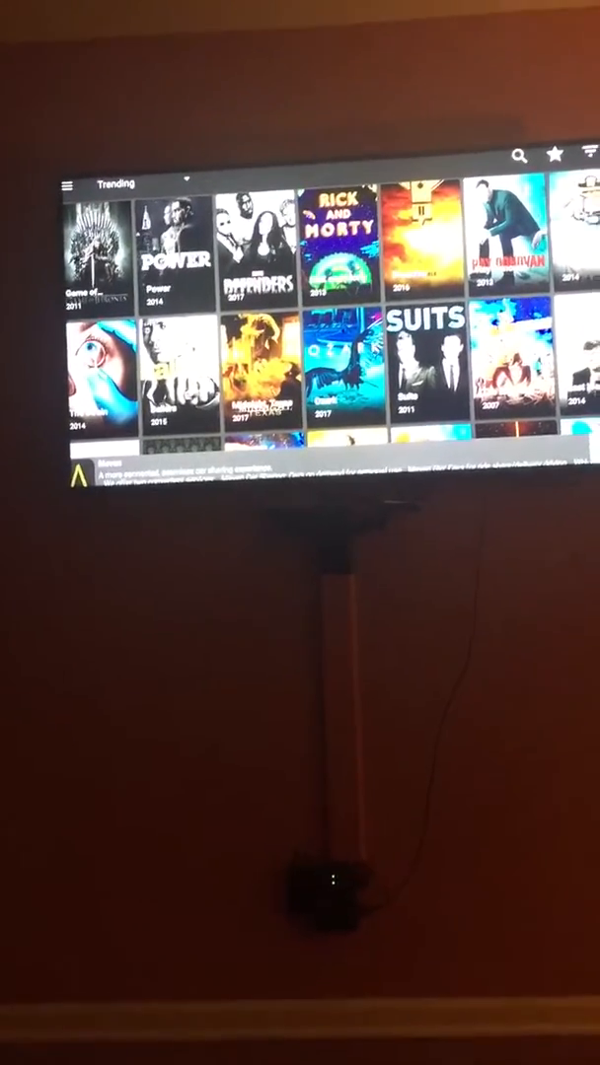
Launch Terrarium TV and browse its Trending grid, moving over the star and filter icons
{"action": "left_click", "coordinate": [118, 184]}
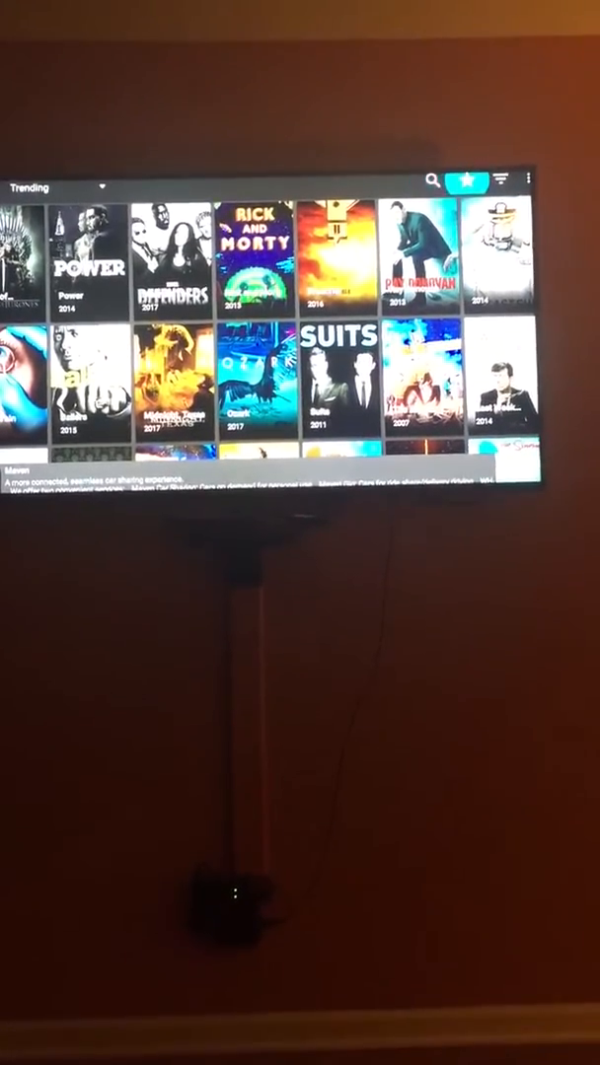
{"action": "left_click", "coordinate": [505, 179]}
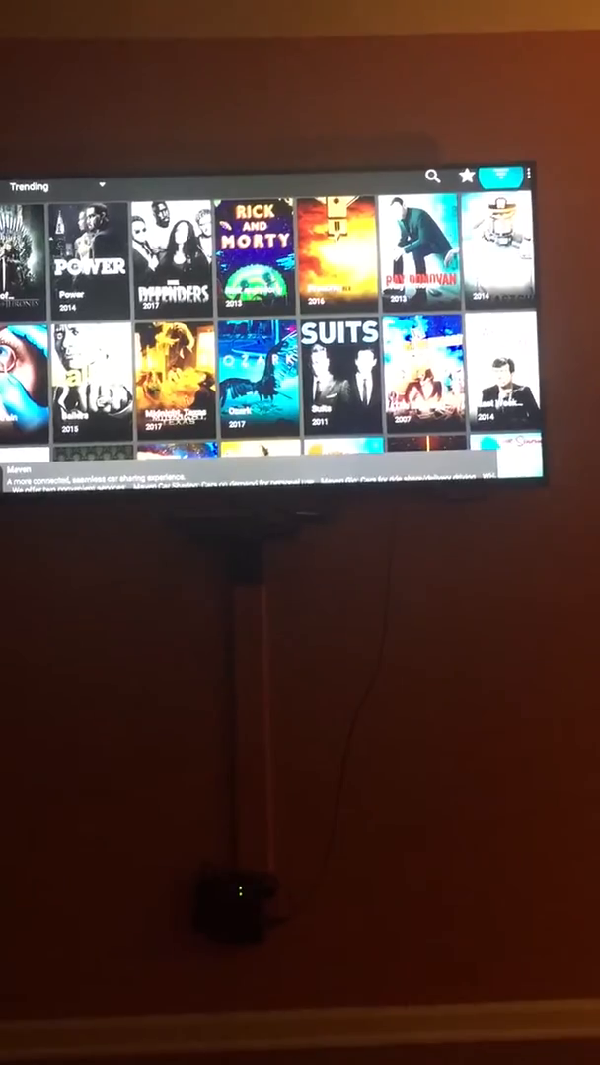
{"action": "left_click", "coordinate": [531, 176]}
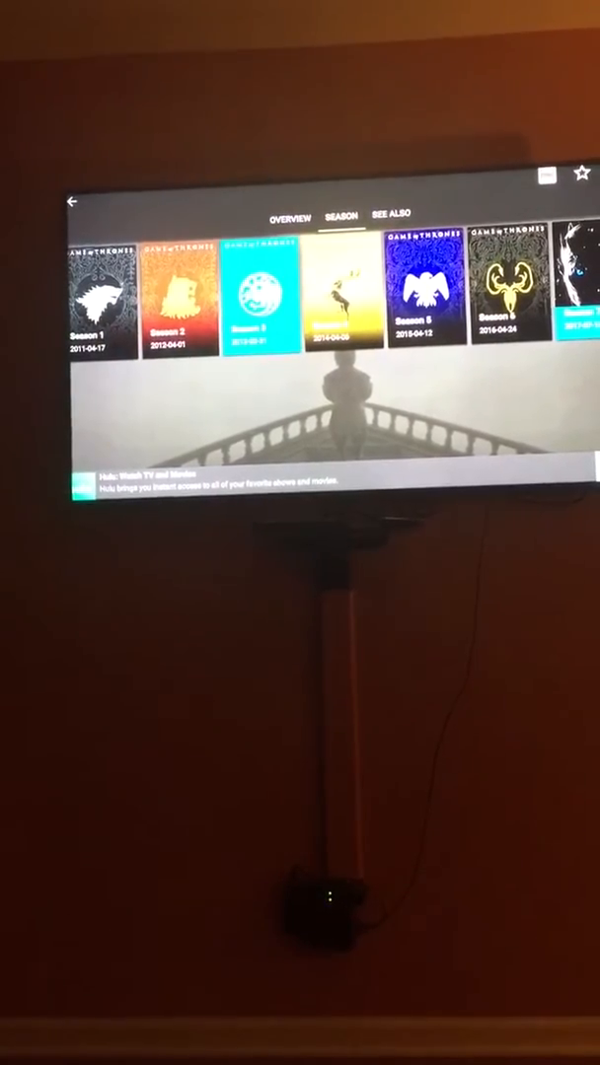
Open Game of Thrones Season 7 and highlight episode 7x06 Beyond the Wall
{"action": "scroll", "scroll_direction": "right", "scroll_amount": 3}
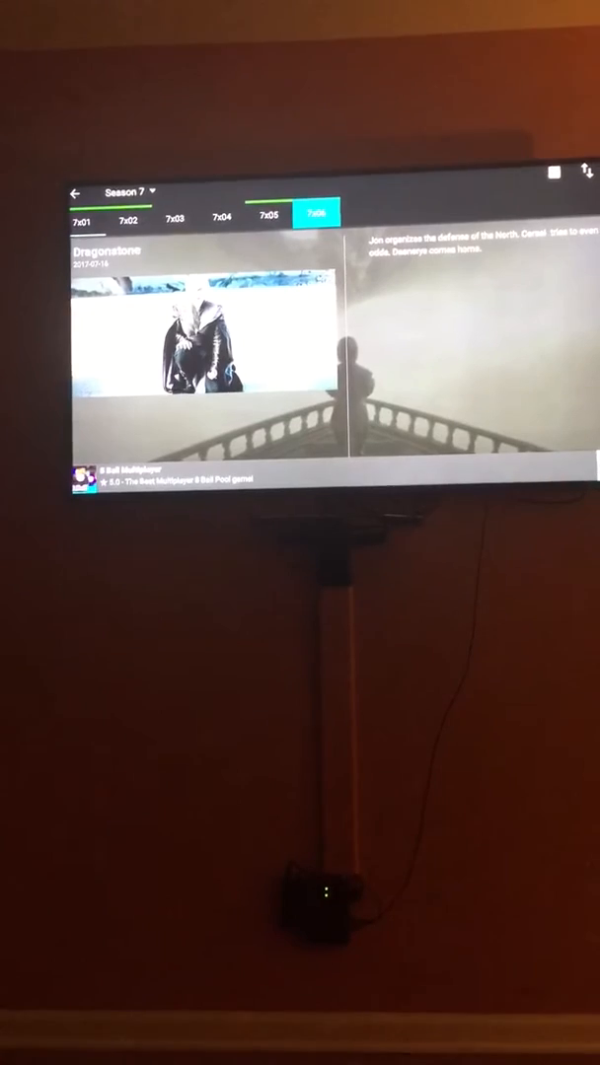
{"action": "left_click", "coordinate": [300, 213]}
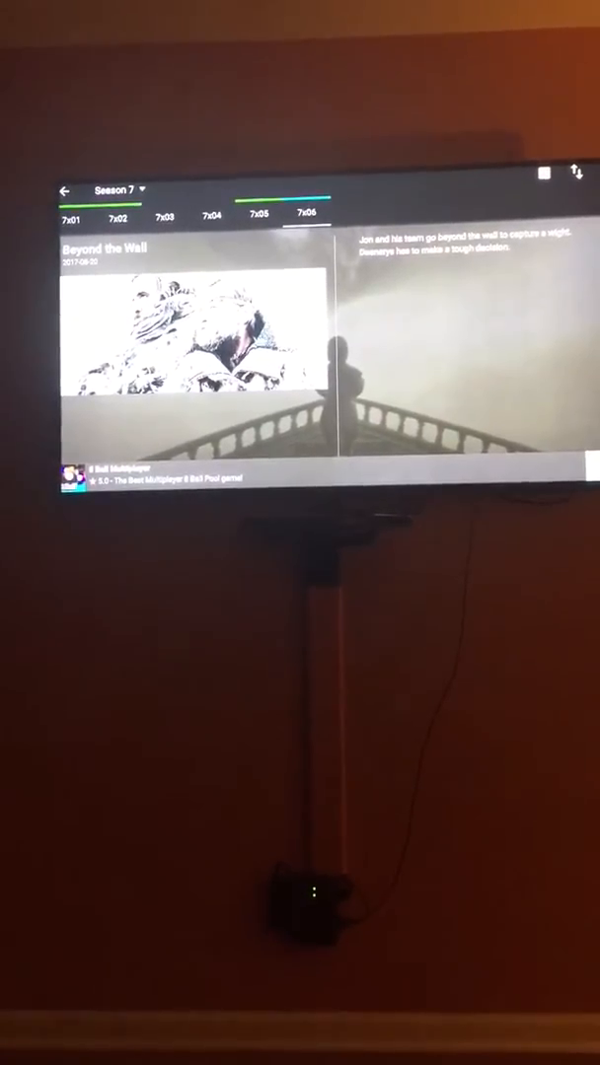